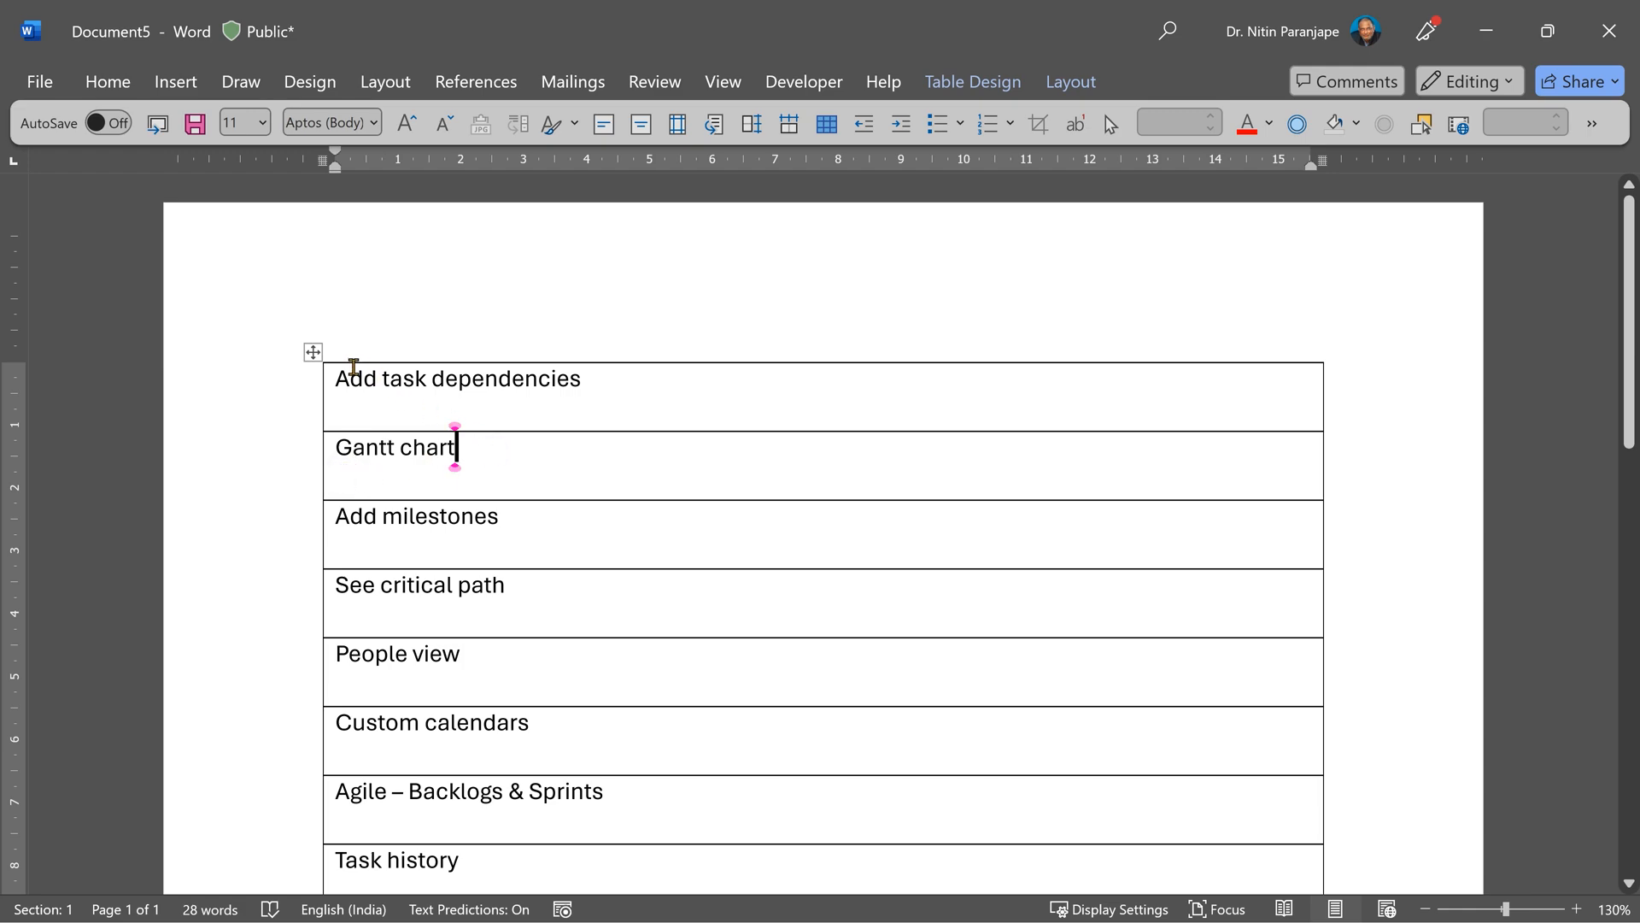
Select the whole table and set its cell text left-aligned and vertically centred, after trying right and centre.
{"action": "left_click", "coordinate": [313, 350]}
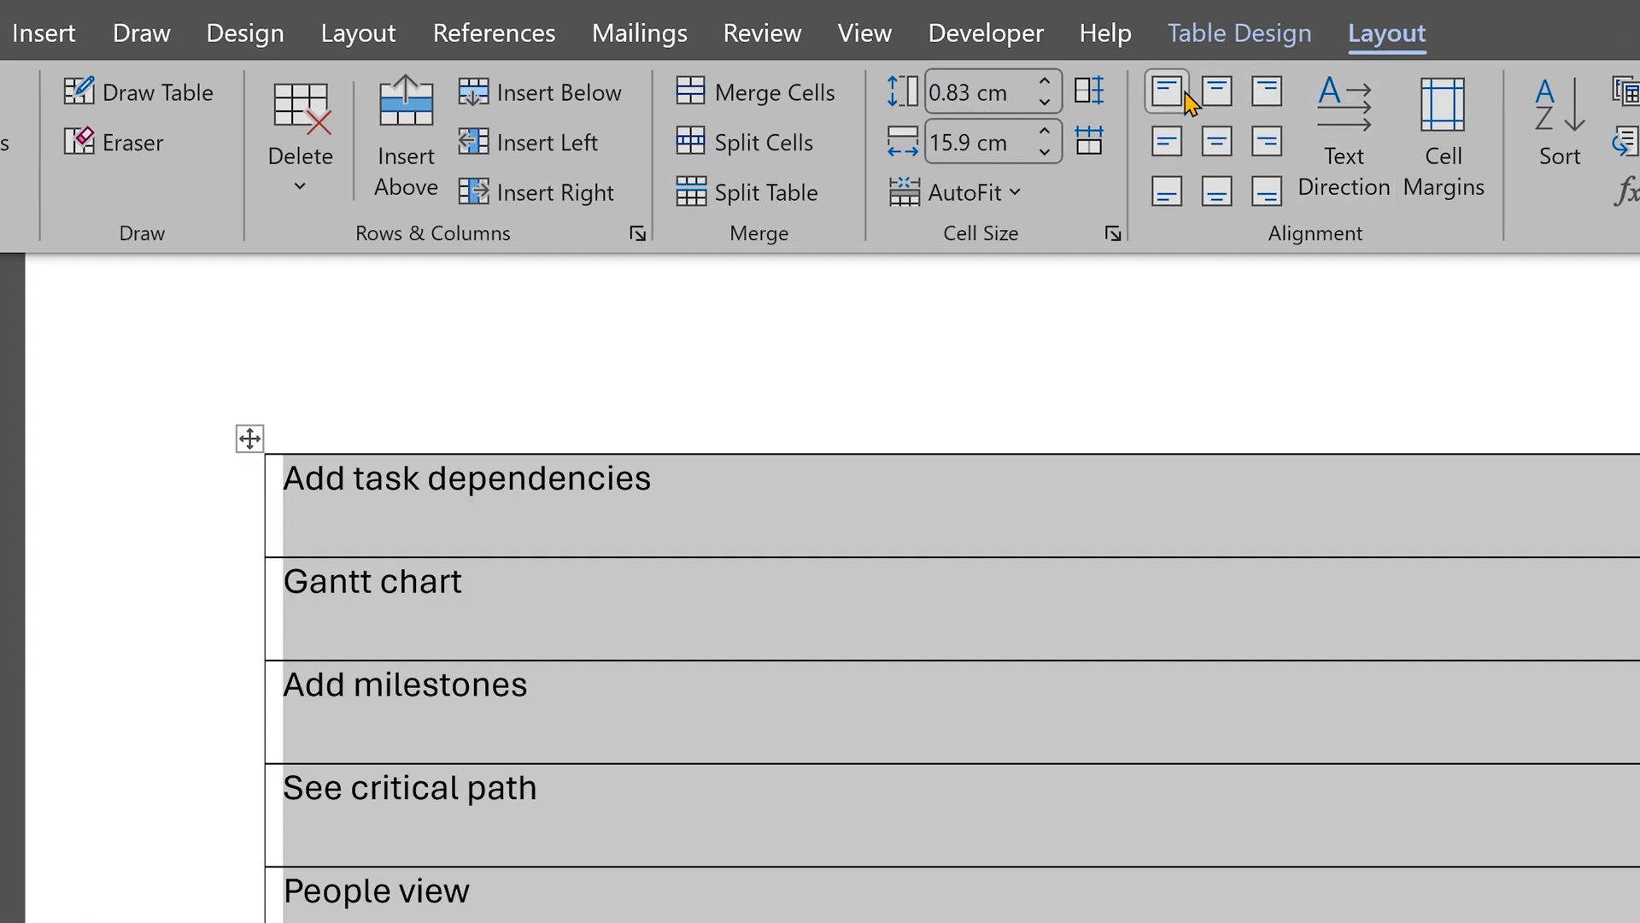
{"action": "mouse_move", "coordinate": [1166, 91]}
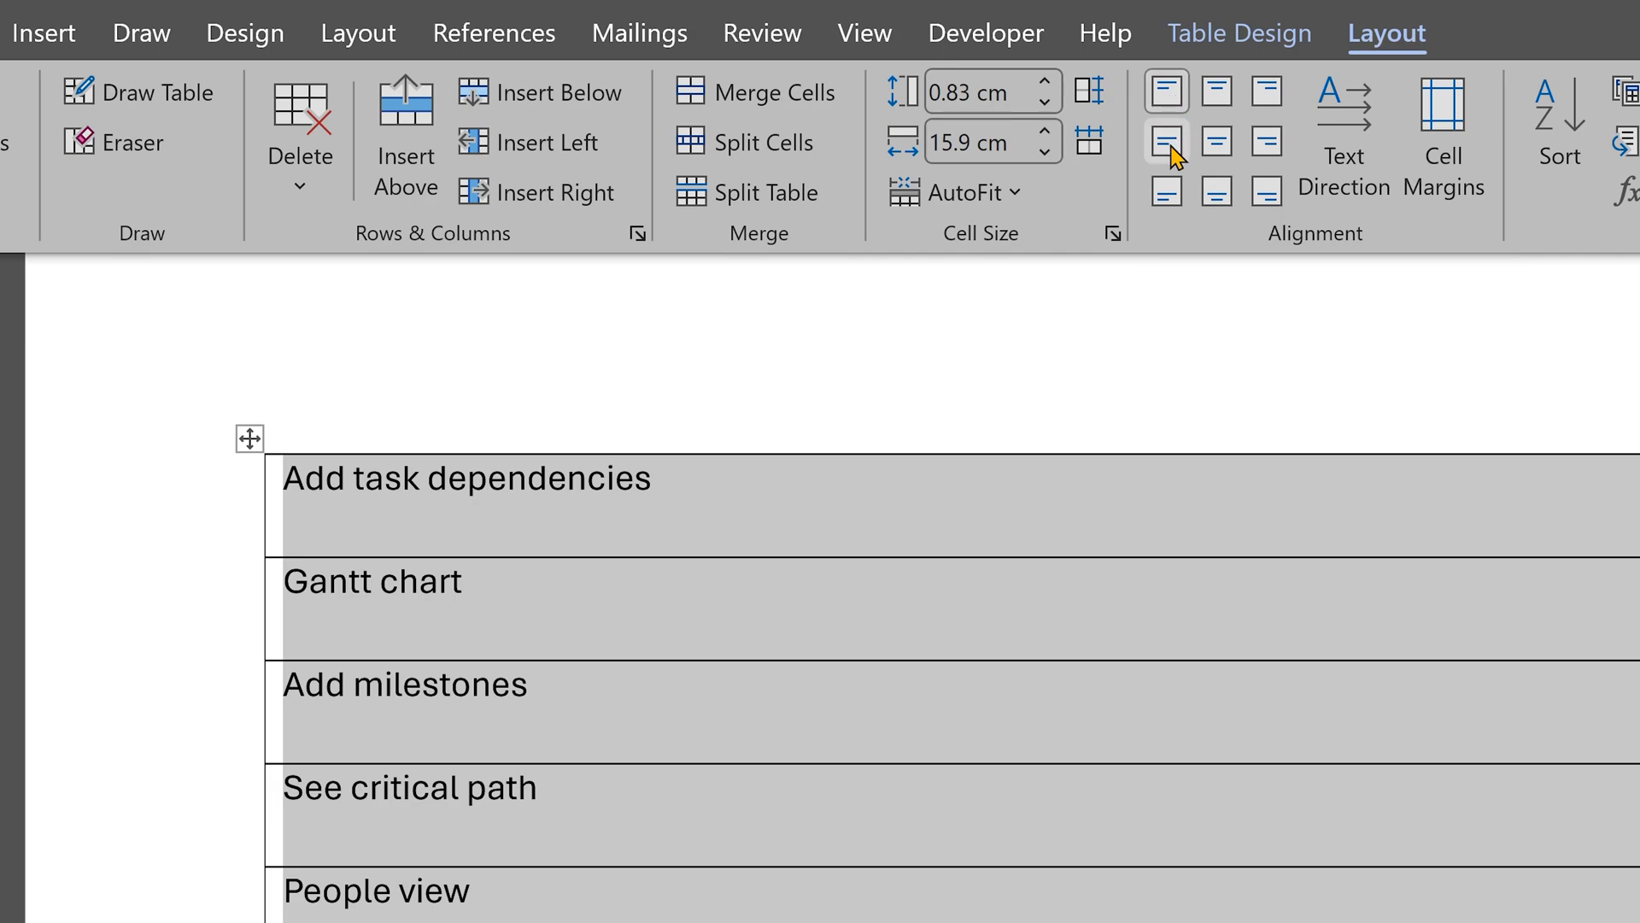
{"action": "mouse_move", "coordinate": [1163, 142]}
{"action": "type", "text": "0.9"}
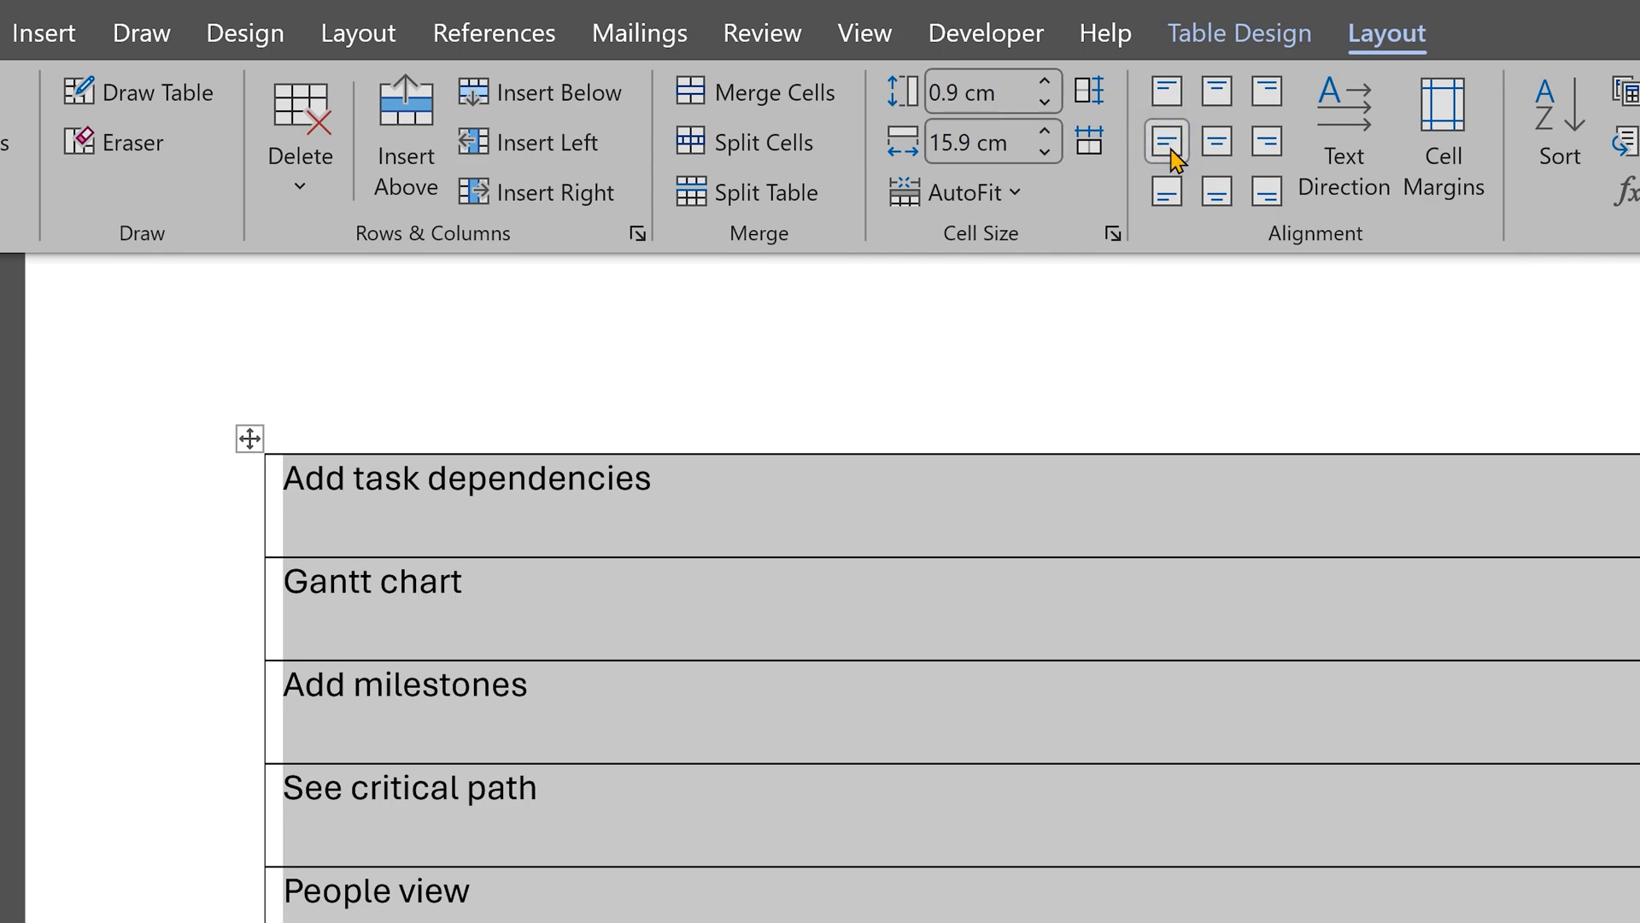
{"action": "left_click", "coordinate": [1266, 141]}
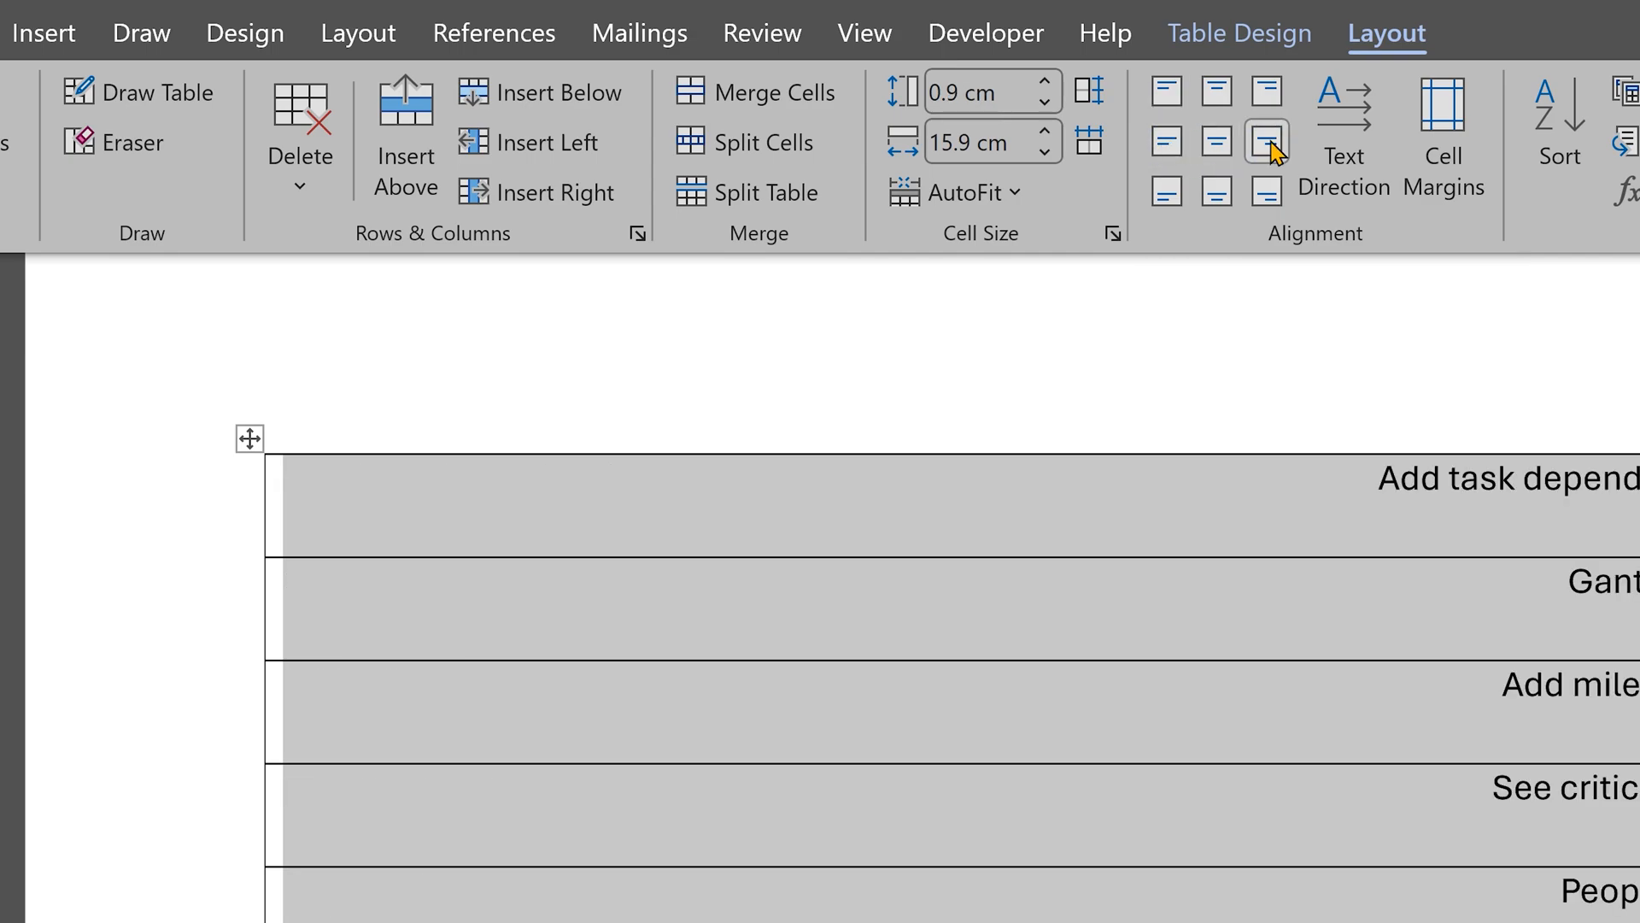
{"action": "left_click", "coordinate": [1164, 142]}
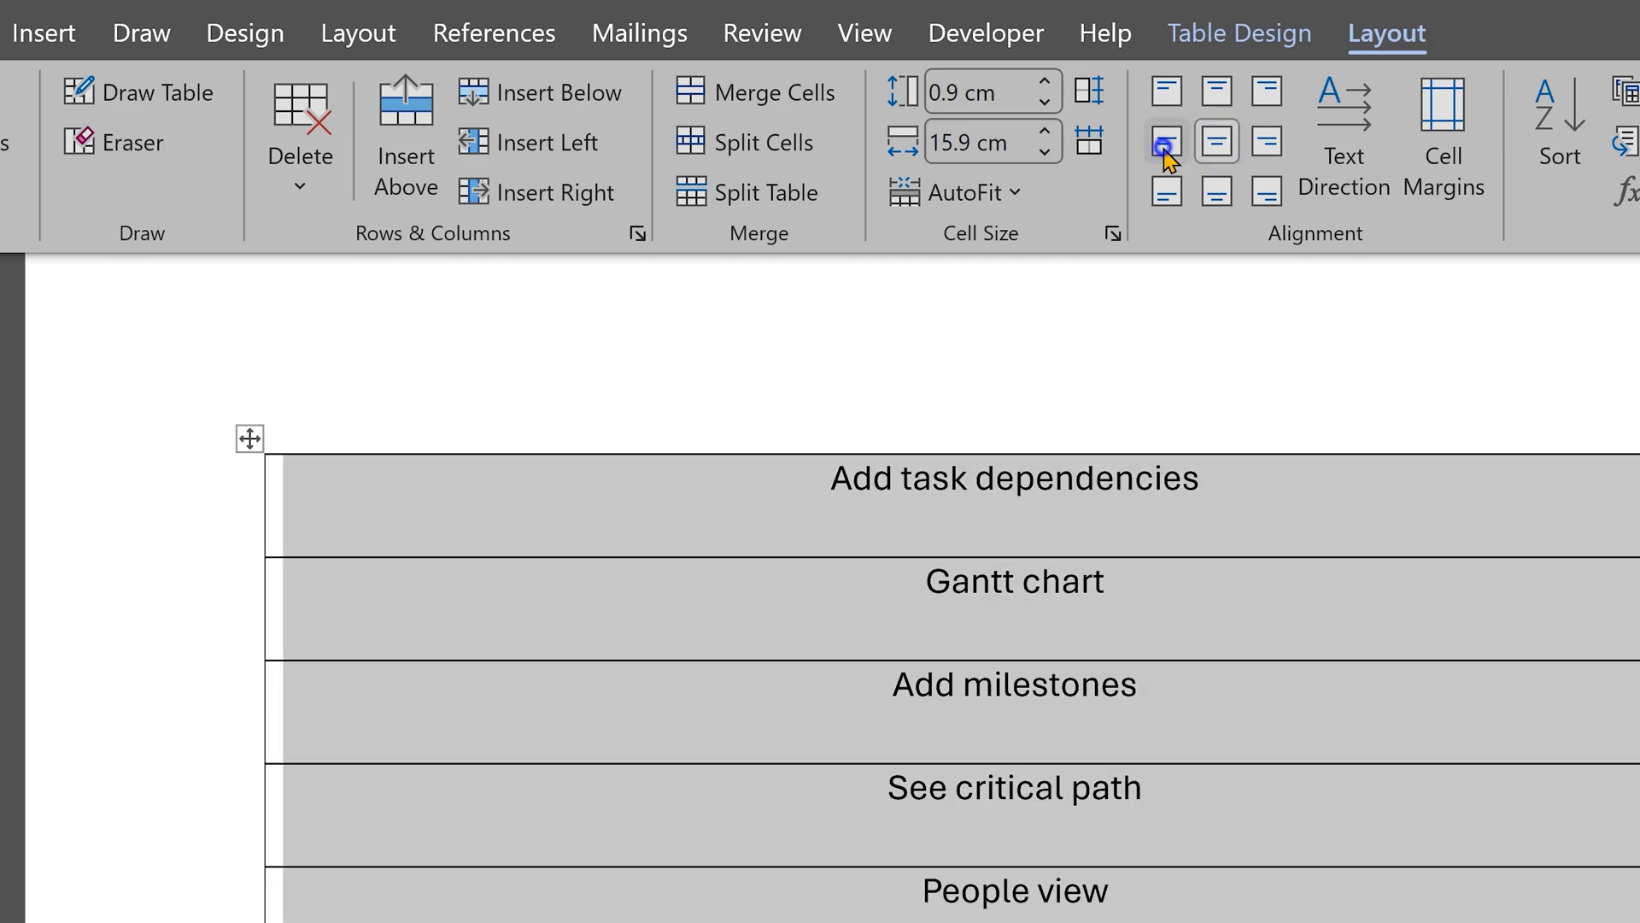
{"action": "left_click", "coordinate": [1164, 142]}
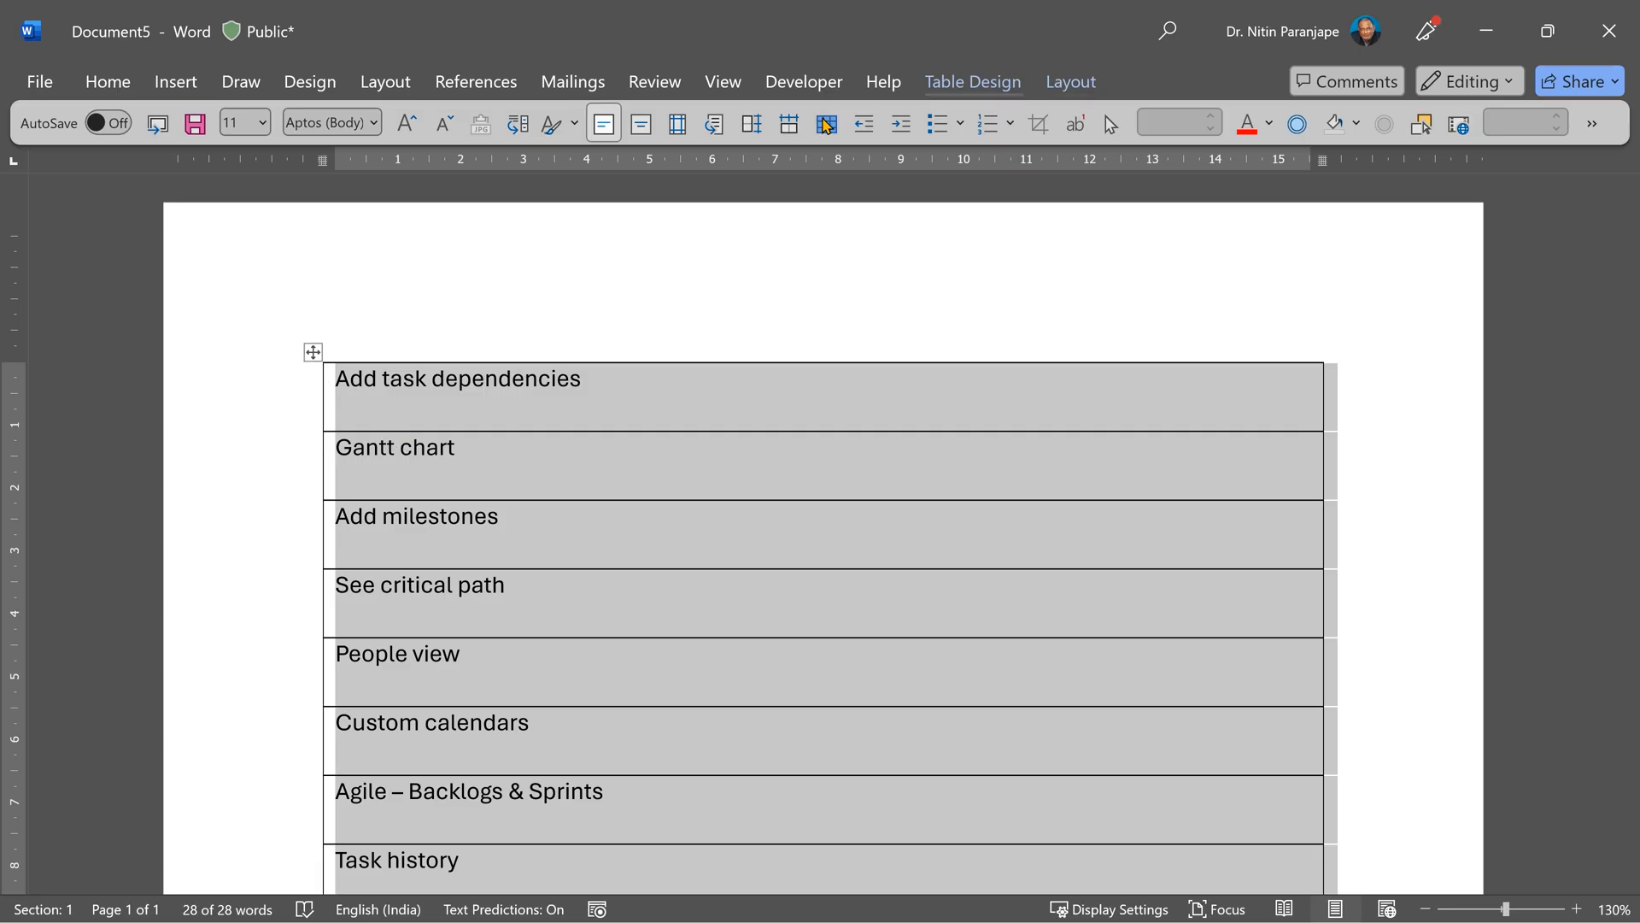
In the Paragraph dialog, set Spacing After to 0 and Line spacing to Single for the table.
{"action": "left_click", "coordinate": [106, 82]}
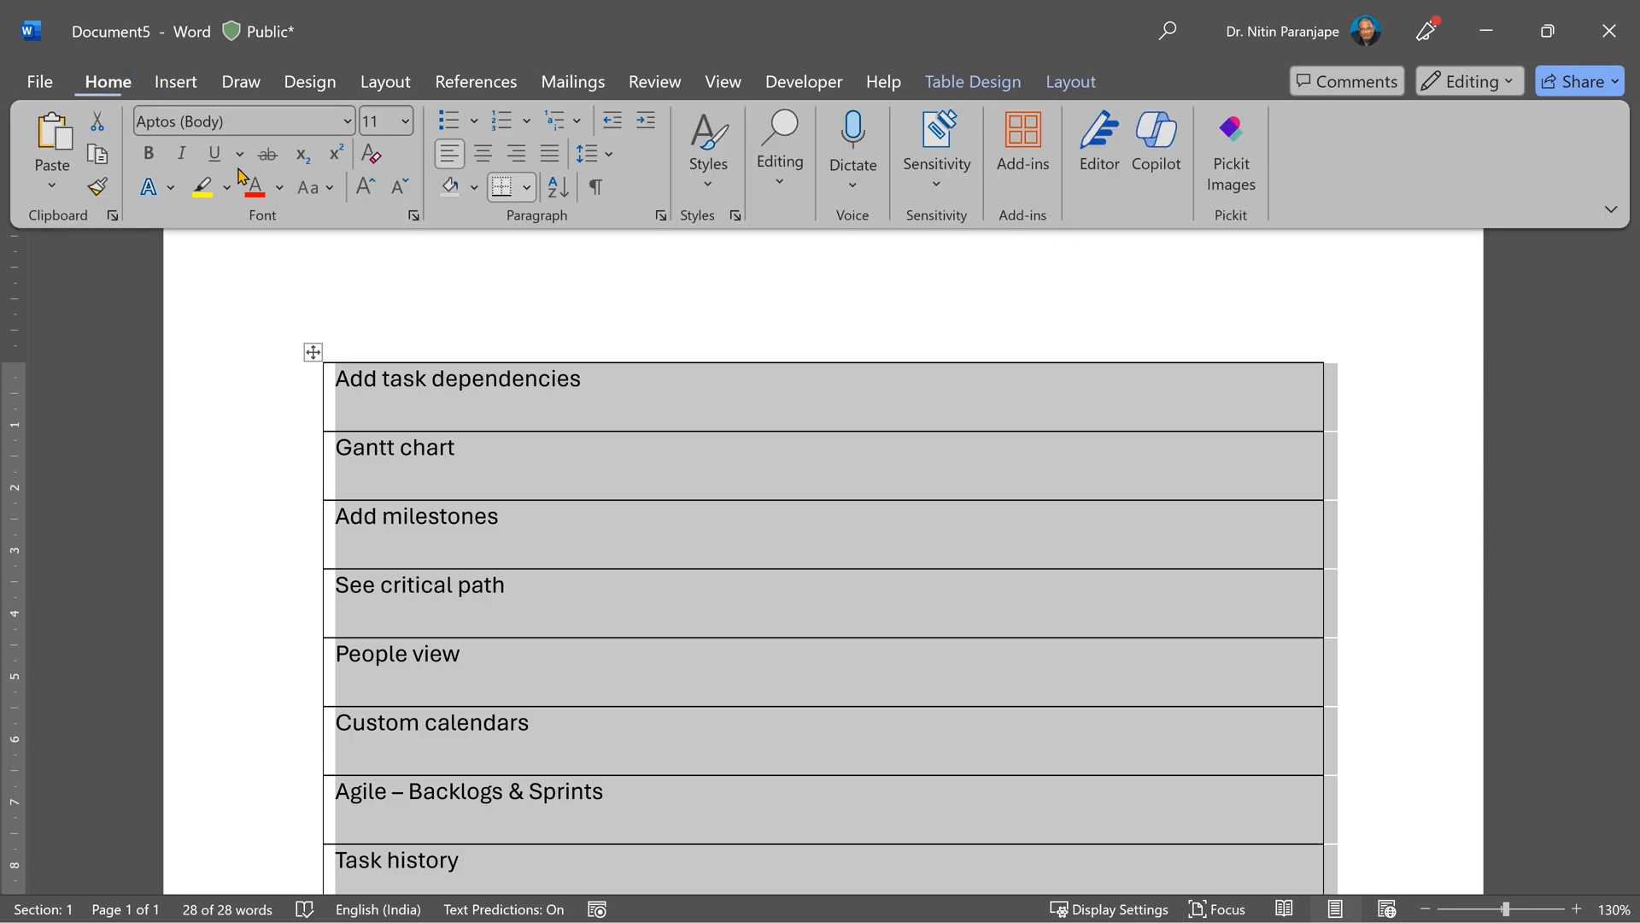
{"action": "left_click", "coordinate": [659, 215]}
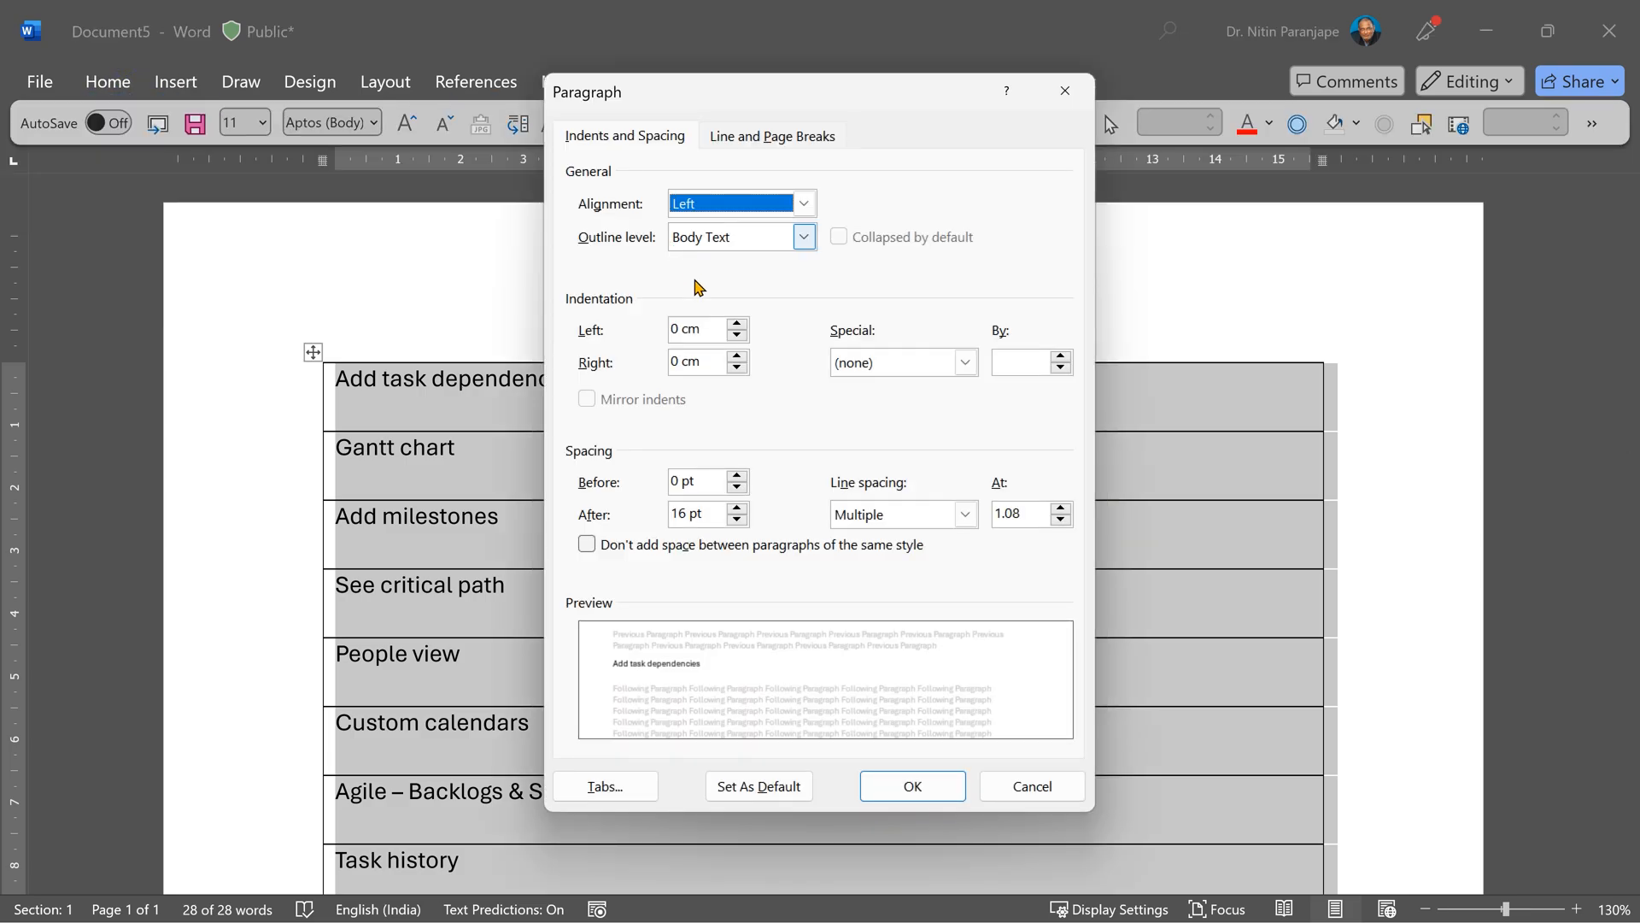
{"action": "left_click", "coordinate": [696, 514]}
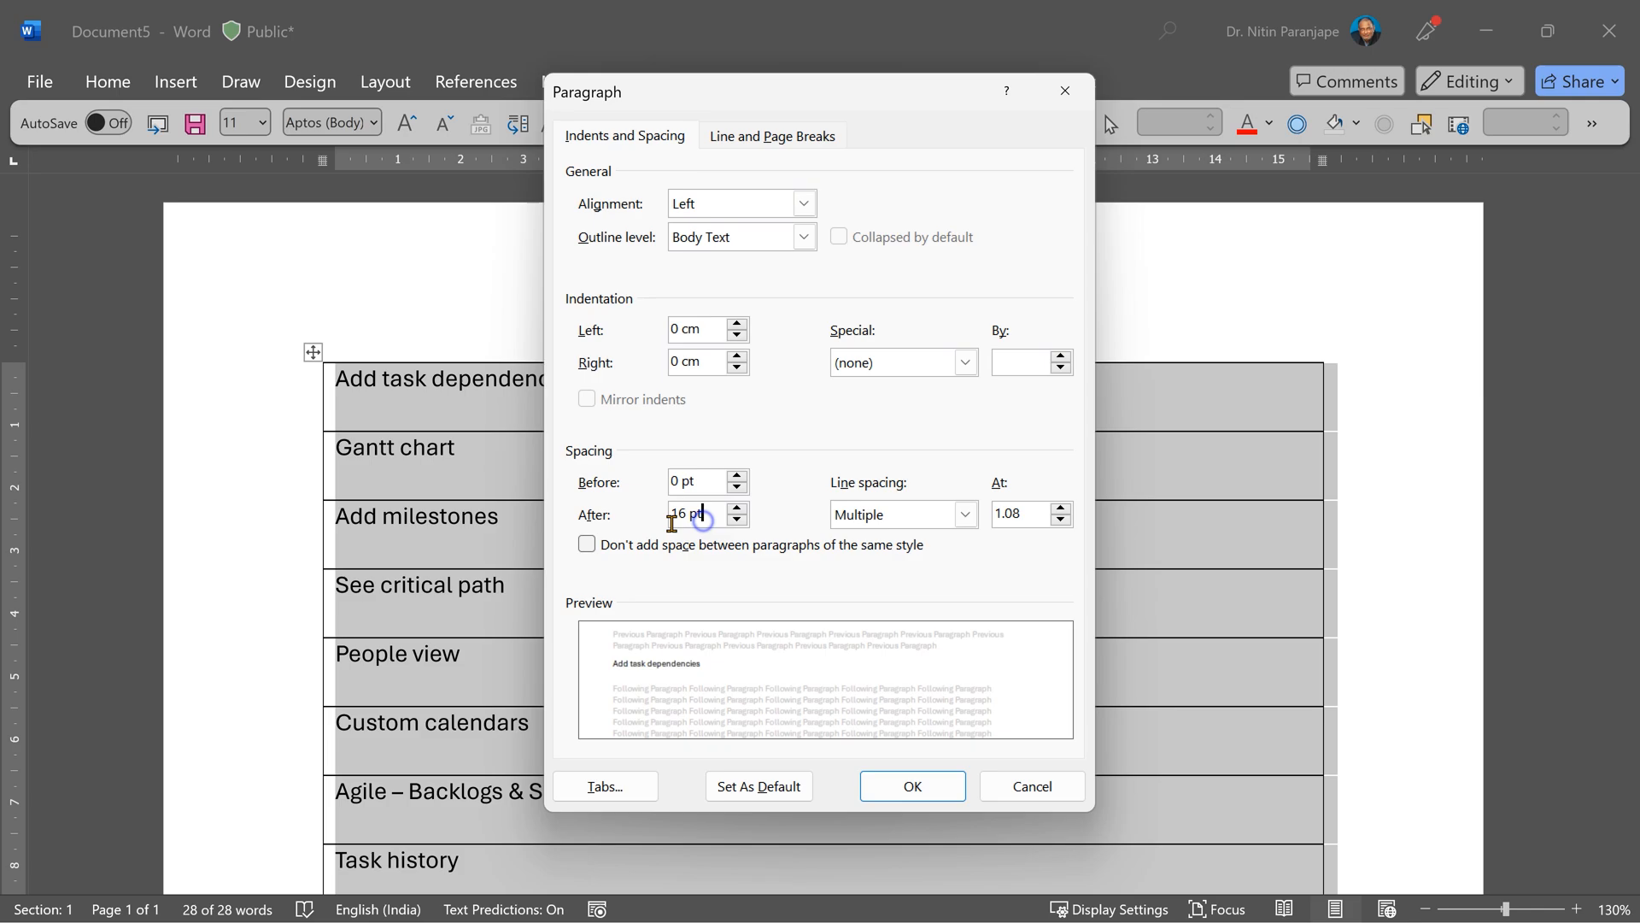
{"action": "left_click", "coordinate": [900, 514]}
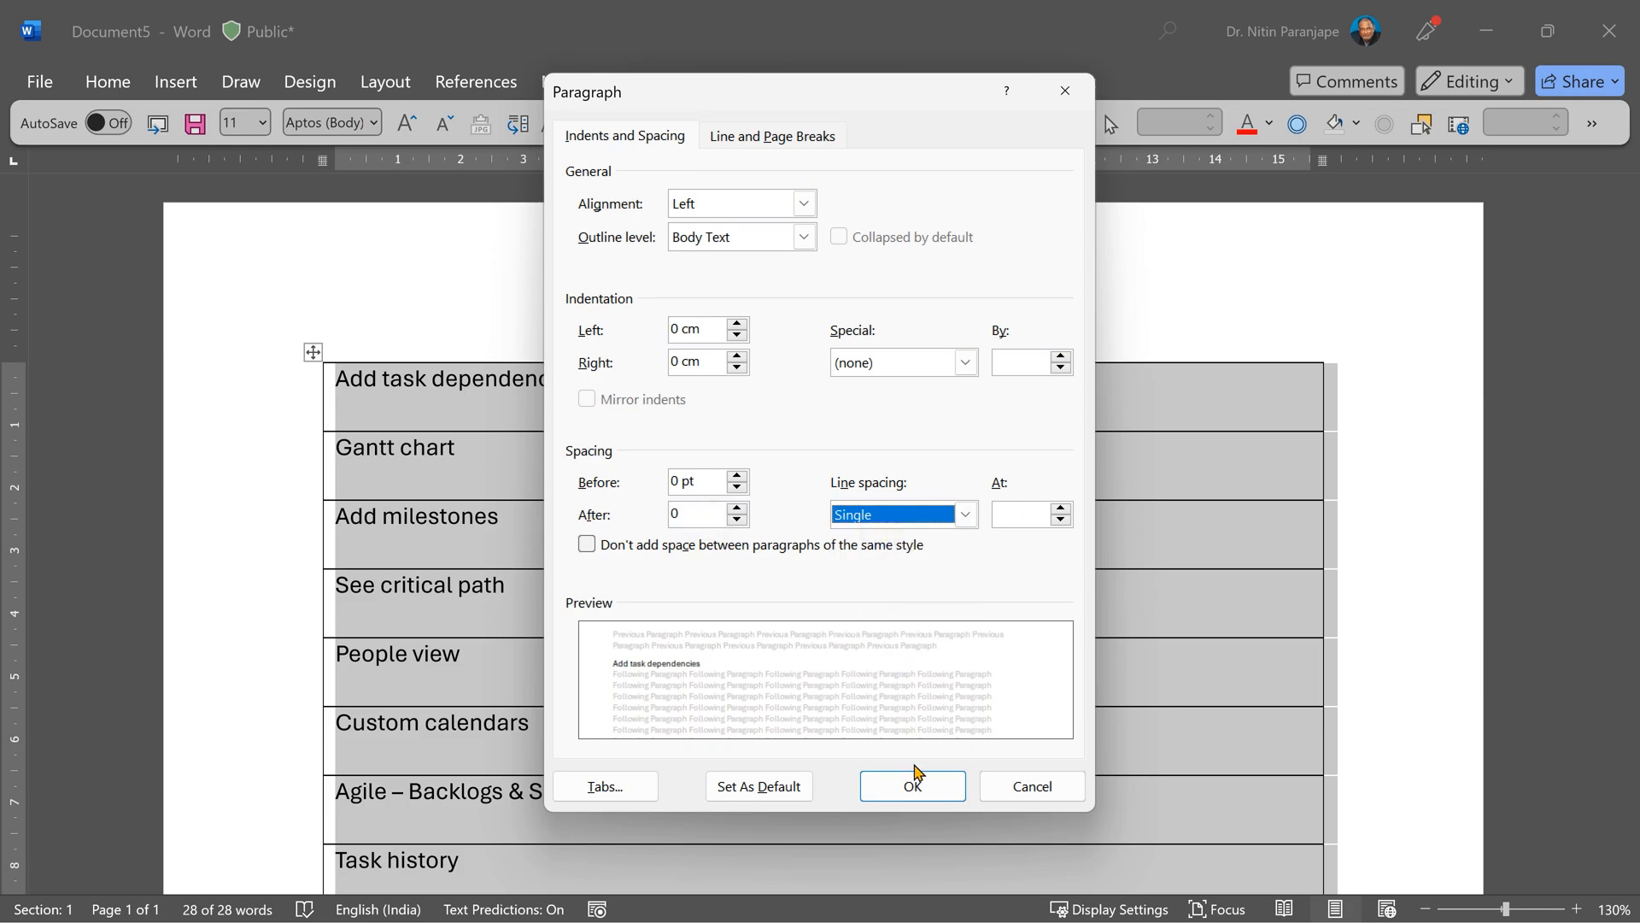
{"action": "left_click", "coordinate": [911, 786]}
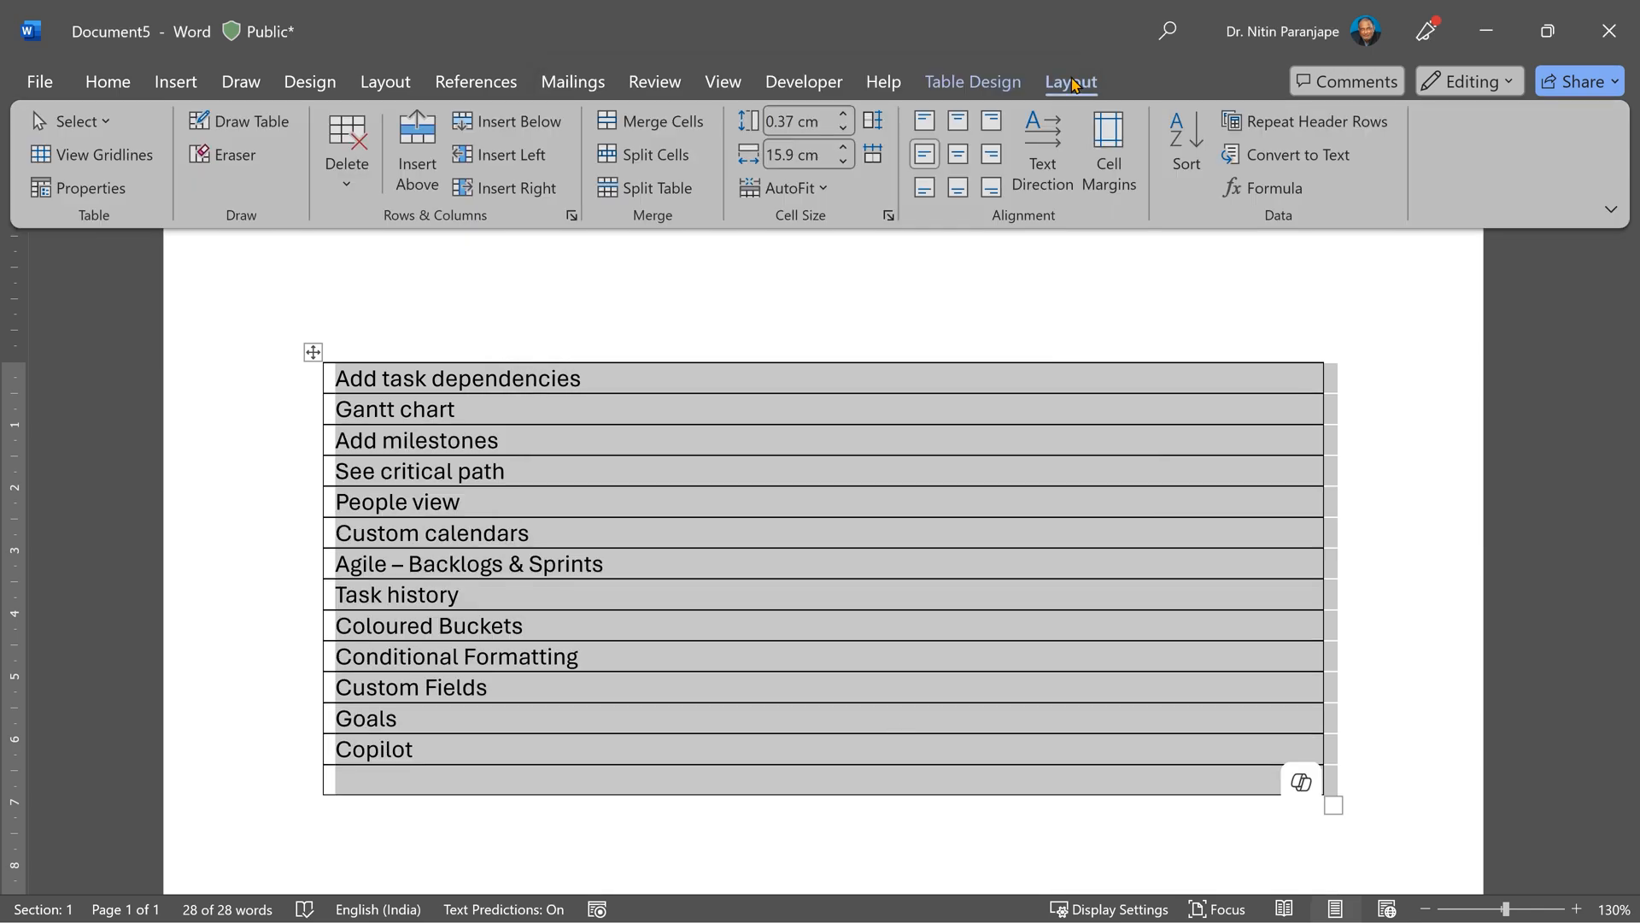